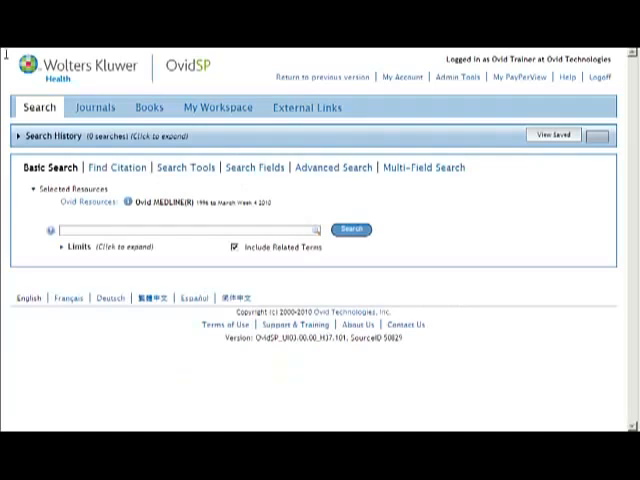
Start the Basic Search query with 'drug treatments for'
{"action": "left_click", "coordinate": [46, 167]}
{"action": "type", "text": "drug treatments for"}
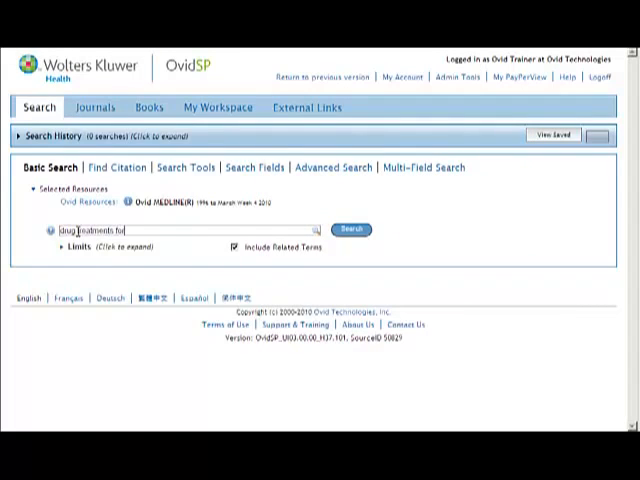
Search 'drug treatments for postmenopausal osteoporosis' without related terms, giving 94 results
{"action": "type", "text": "postmenopausal osteoporosis"}
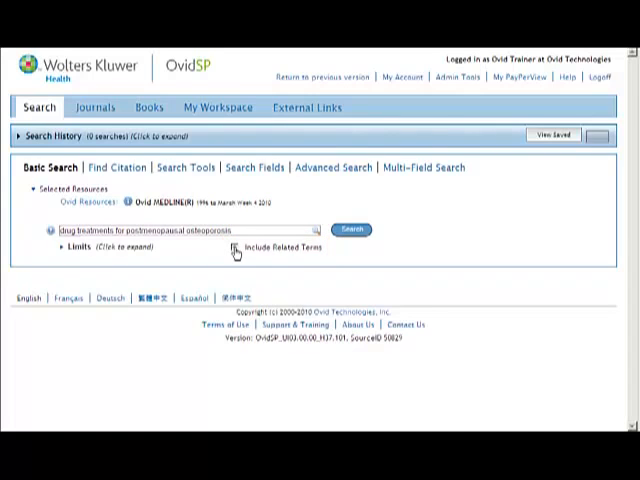
{"action": "left_click", "coordinate": [351, 229]}
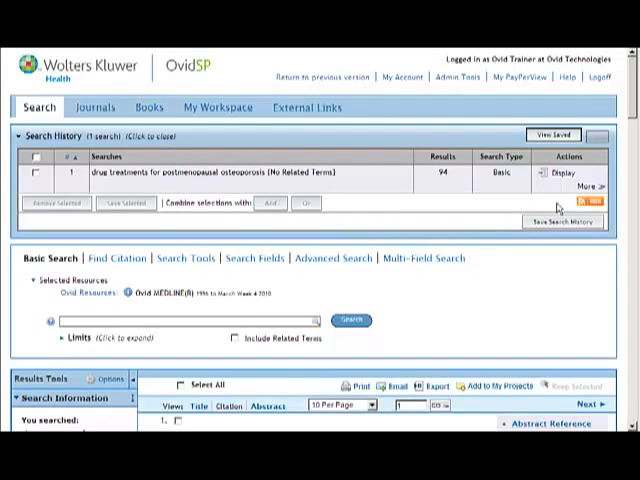
Rerun the postmenopausal osteoporosis drug treatments search with Include Related Terms checked
{"action": "scroll", "scroll_direction": "down", "scroll_amount": 3}
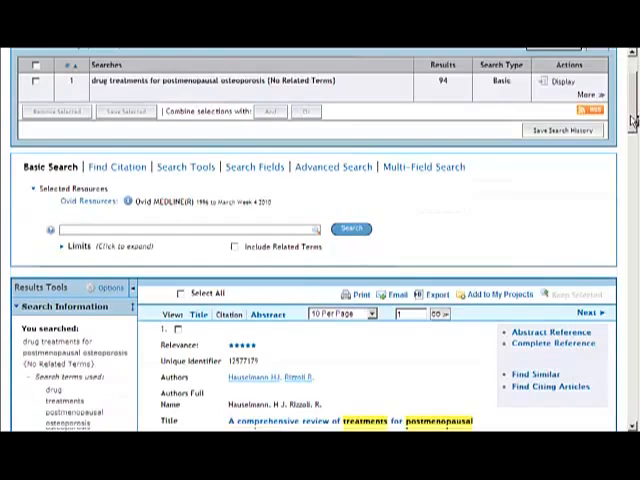
{"action": "scroll", "scroll_direction": "down", "scroll_amount": 3}
{"action": "type", "text": "drug treatments for postmenopa"}
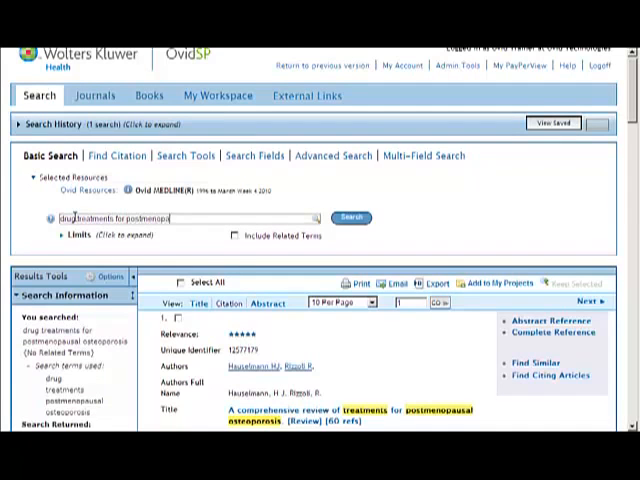
{"action": "left_click", "coordinate": [232, 236]}
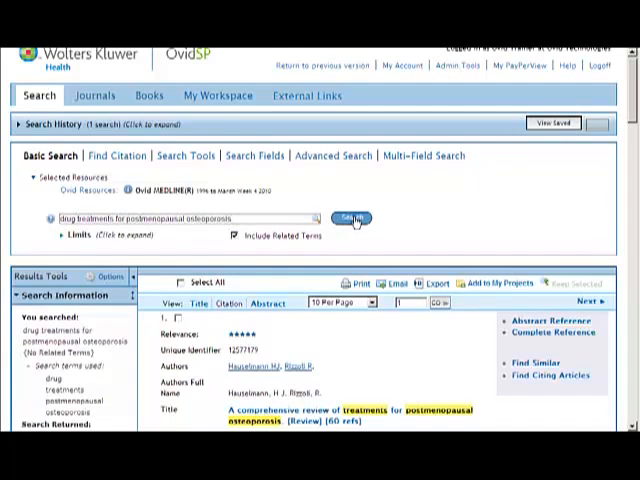
{"action": "left_click", "coordinate": [351, 218]}
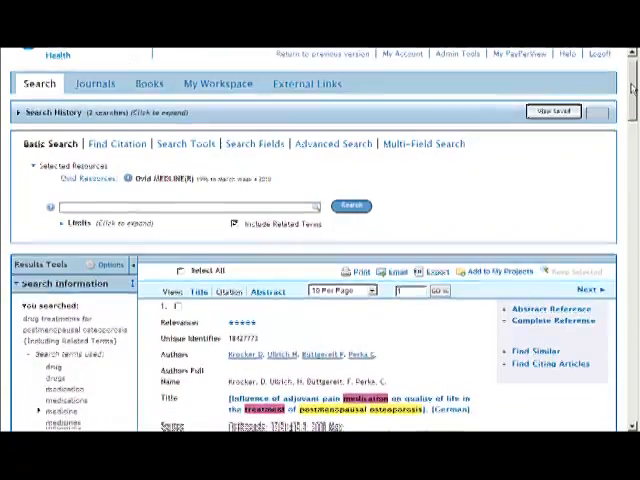
Scroll the 4,599 results to Results Tools and open the Sort By dropdown
{"action": "scroll", "scroll_direction": "down", "scroll_amount": 3}
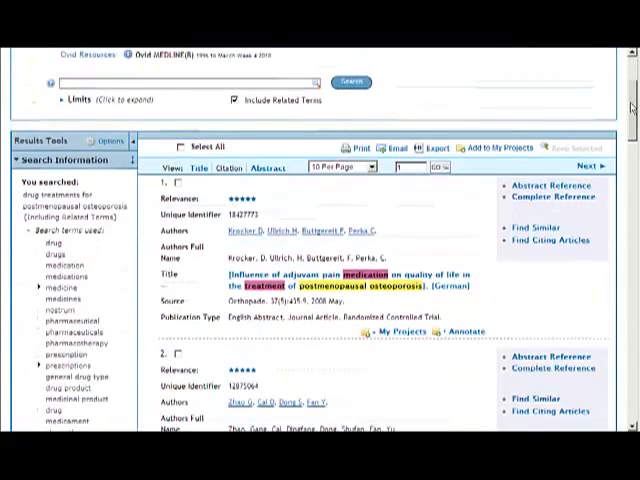
{"action": "scroll", "scroll_direction": "down", "scroll_amount": 3}
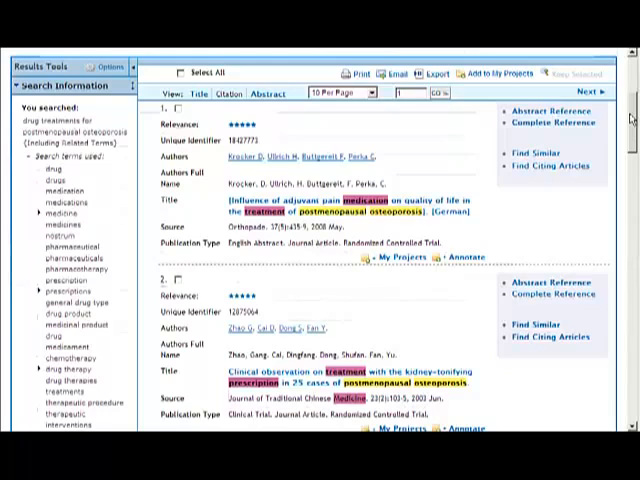
{"action": "scroll", "scroll_direction": "down", "scroll_amount": 3}
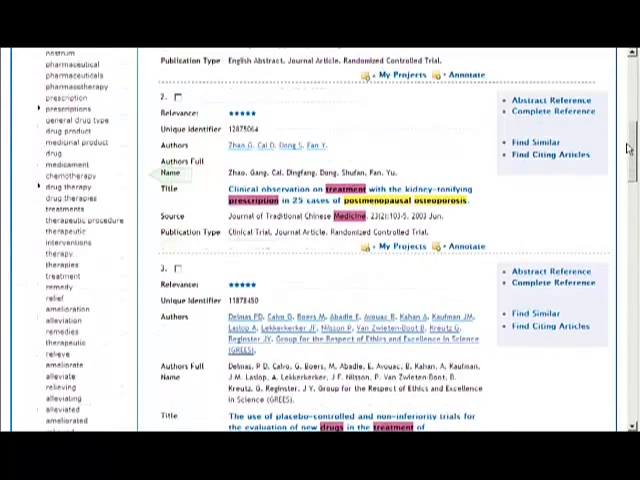
{"action": "scroll", "scroll_direction": "down", "scroll_amount": 3}
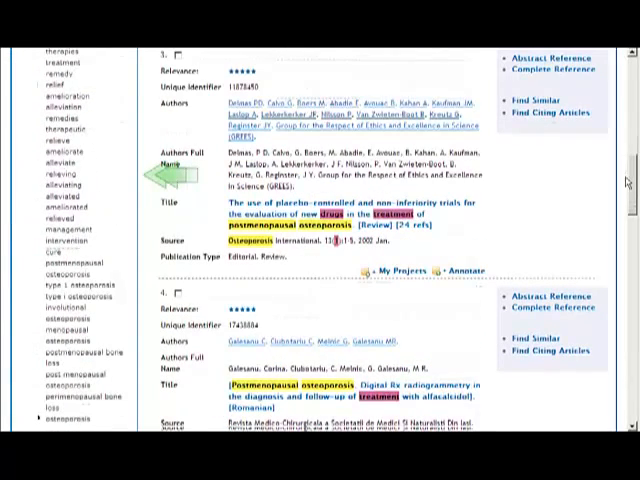
{"action": "scroll", "scroll_direction": "down", "scroll_amount": 3}
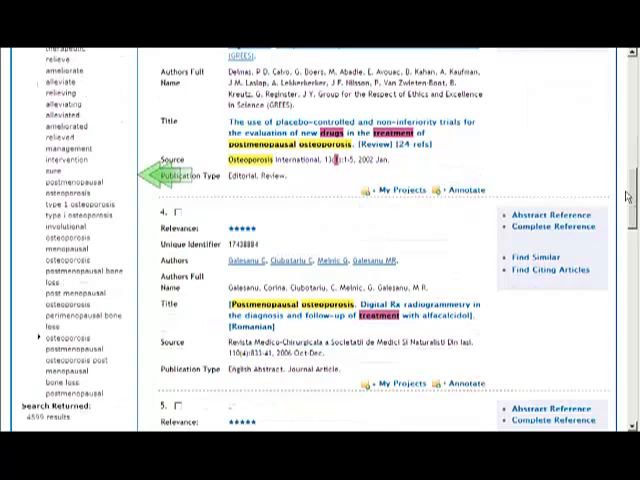
{"action": "scroll", "scroll_direction": "down", "scroll_amount": 3}
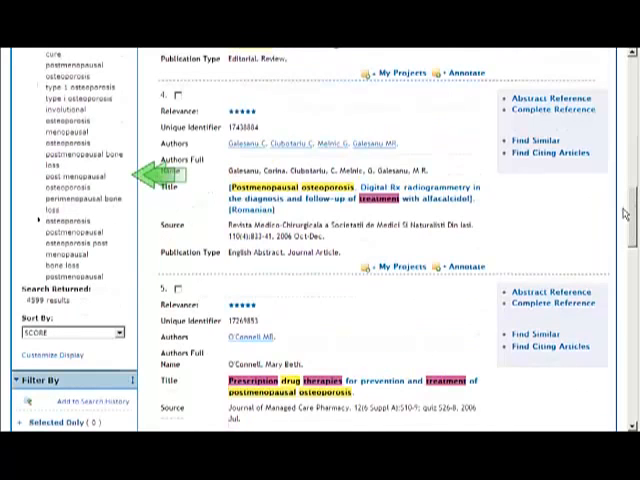
{"action": "scroll", "scroll_direction": "down", "scroll_amount": 3}
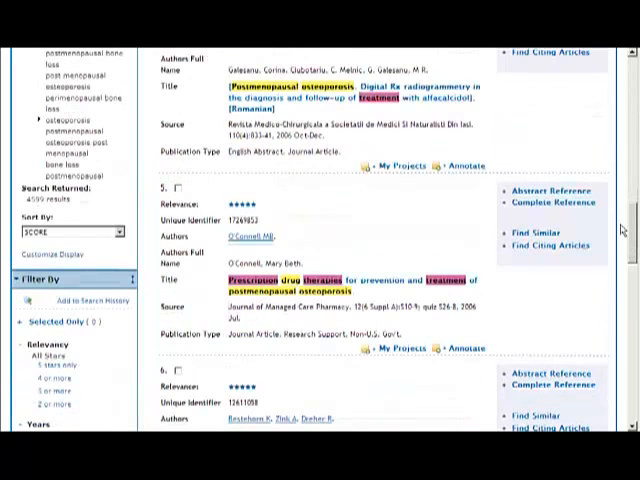
{"action": "left_click", "coordinate": [60, 230]}
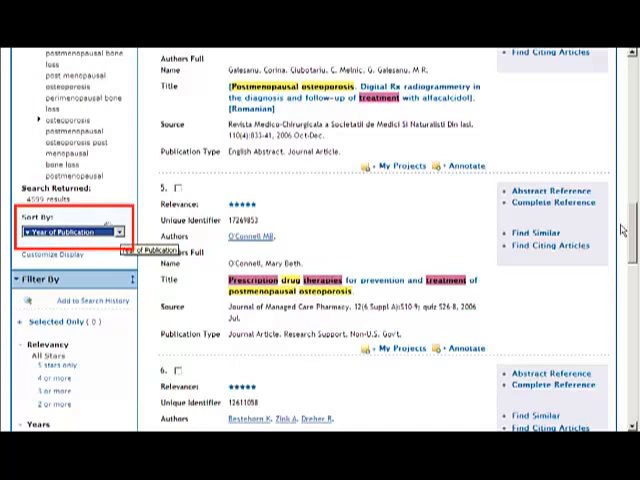
{"action": "mouse_move", "coordinate": [418, 230]}
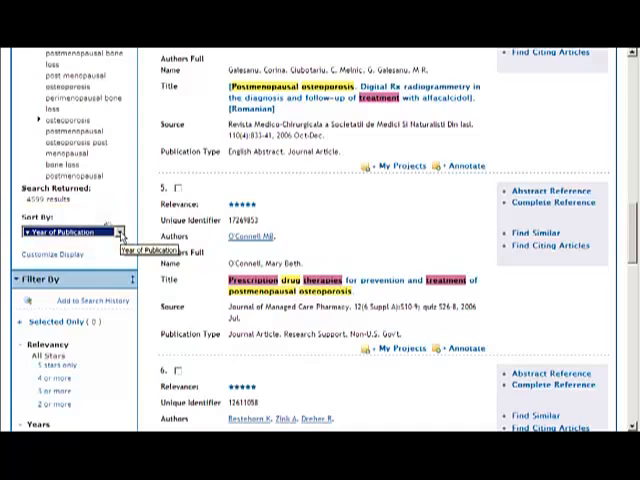
Sort the related-terms results by Year of Publication, listing 2009 articles first
{"action": "left_click", "coordinate": [111, 226]}
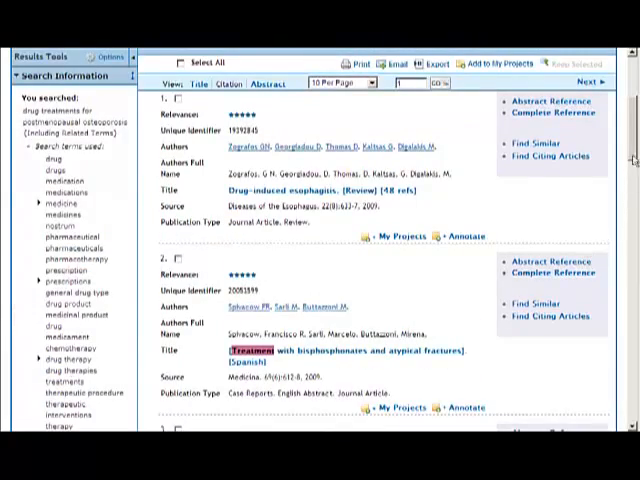
{"action": "scroll", "scroll_direction": "down", "scroll_amount": 3}
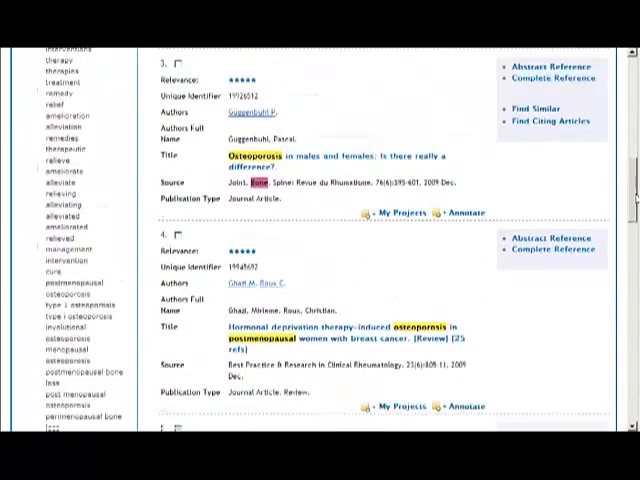
{"action": "scroll", "scroll_direction": "up", "scroll_amount": 3}
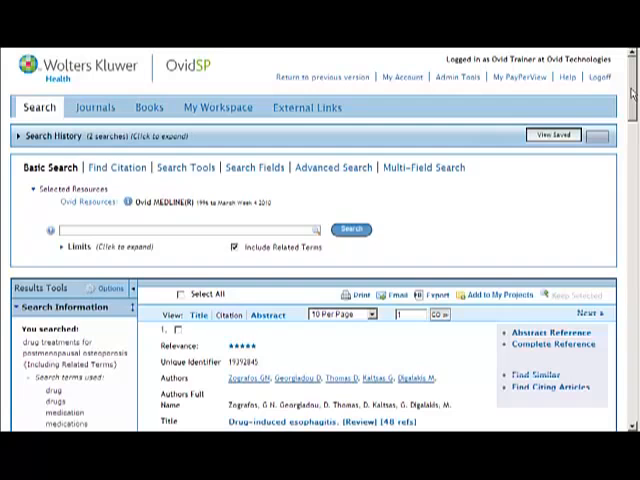